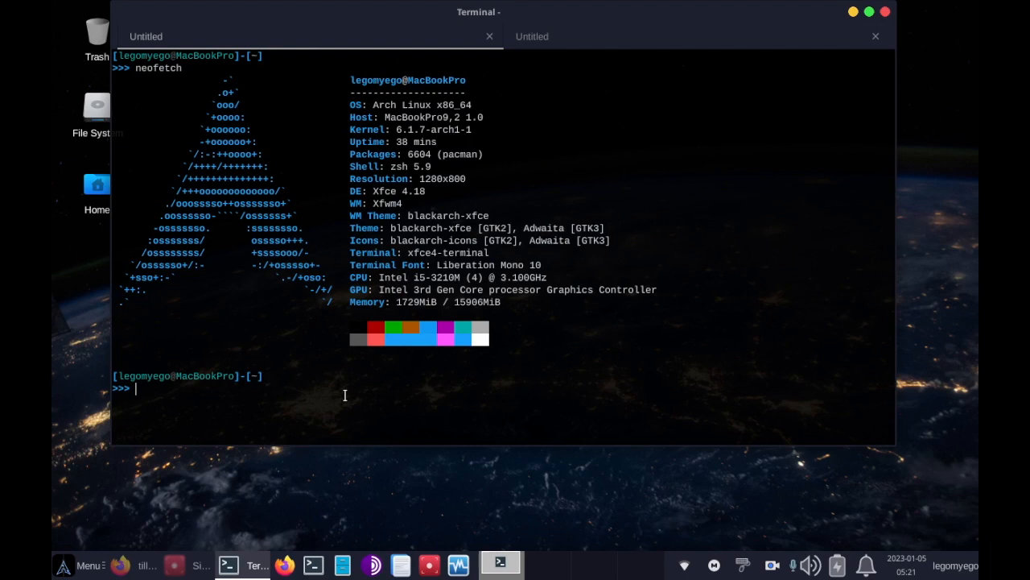
# Correct the mistyped 'githound -' to git-hound to print its usage and flags list.
pyautogui.write('g')
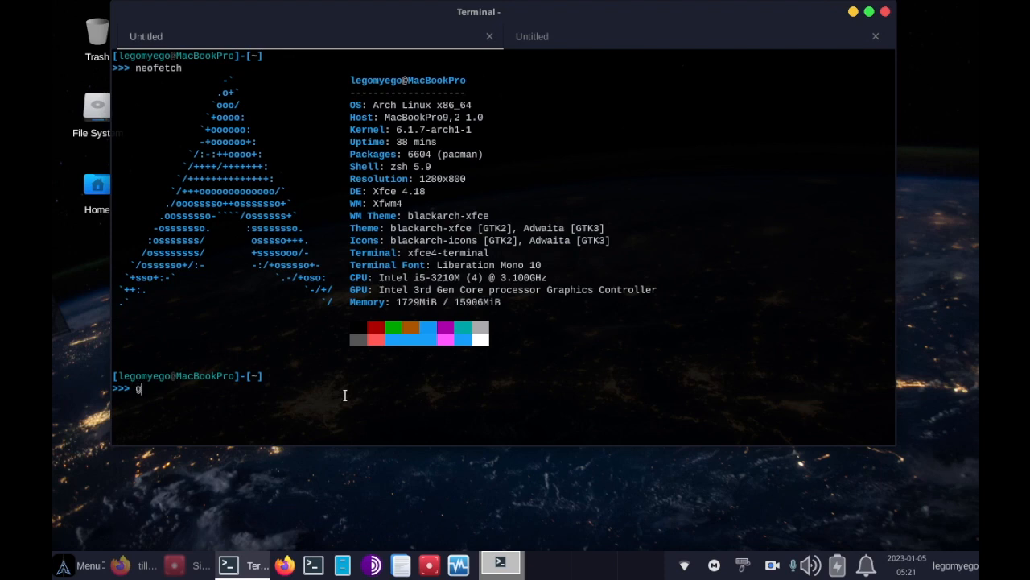
pyautogui.write('ithound -')
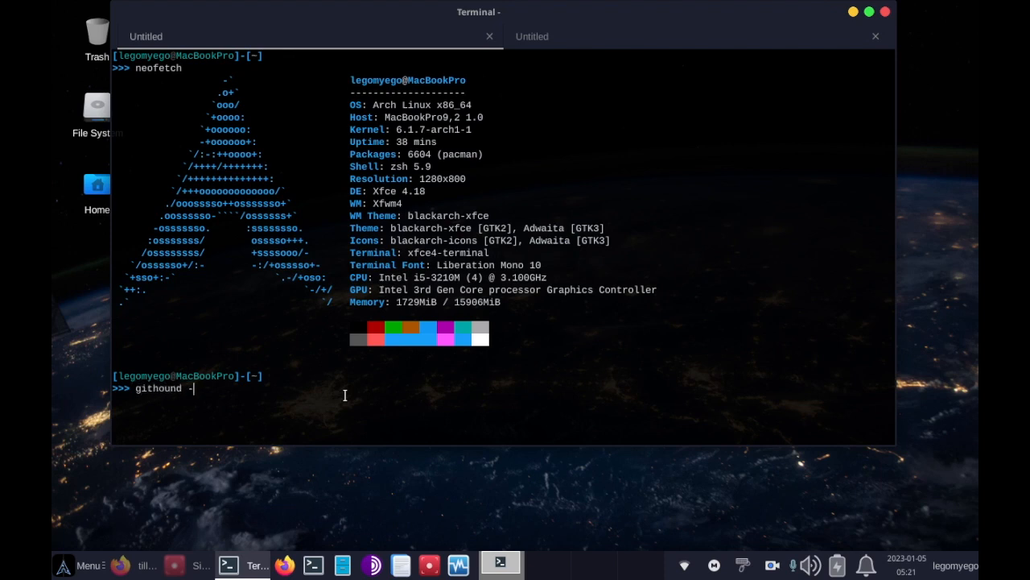
pyautogui.press('BackSpace')
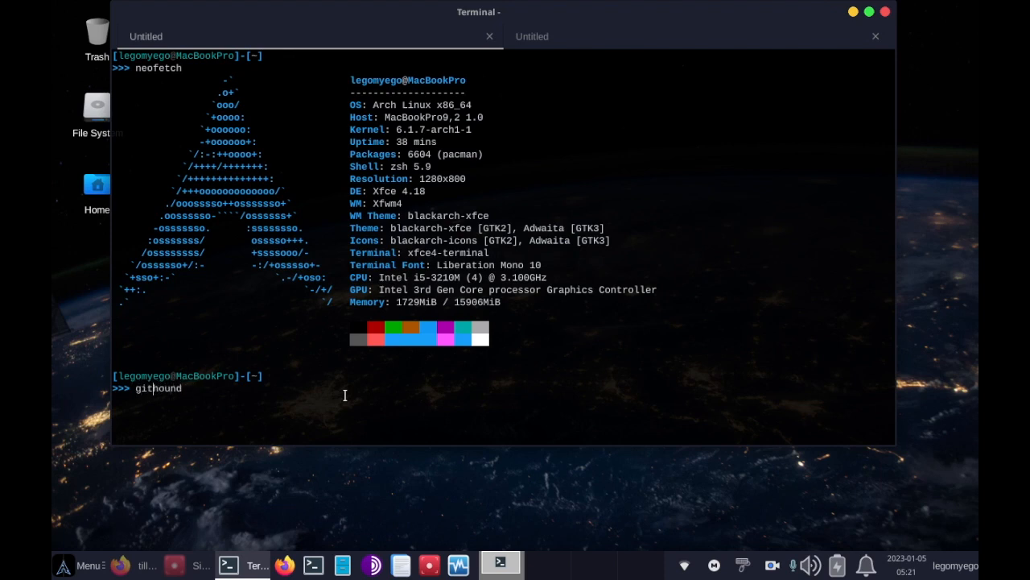
pyautogui.write('git-hound')
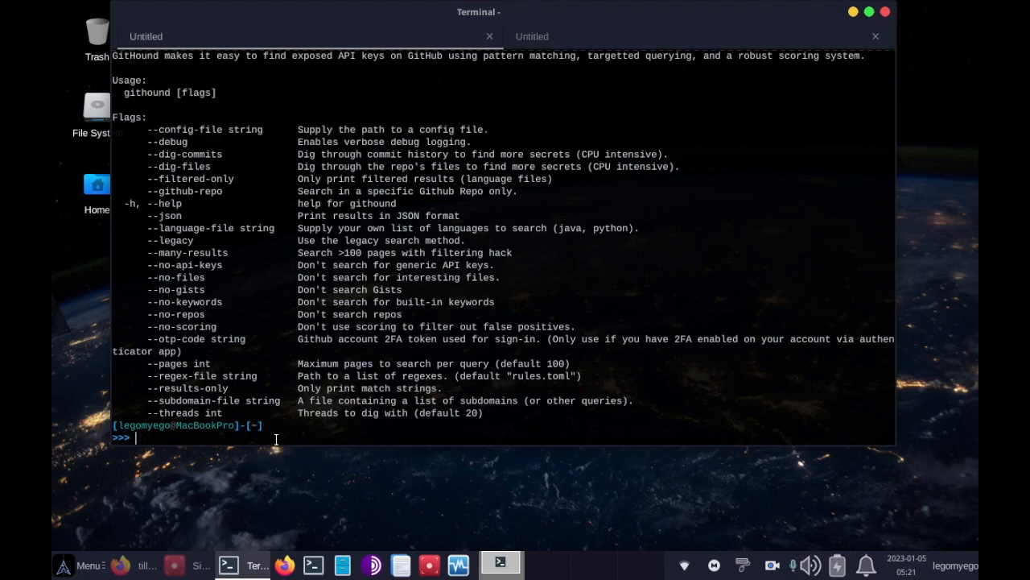
pyautogui.moveTo(279, 459)
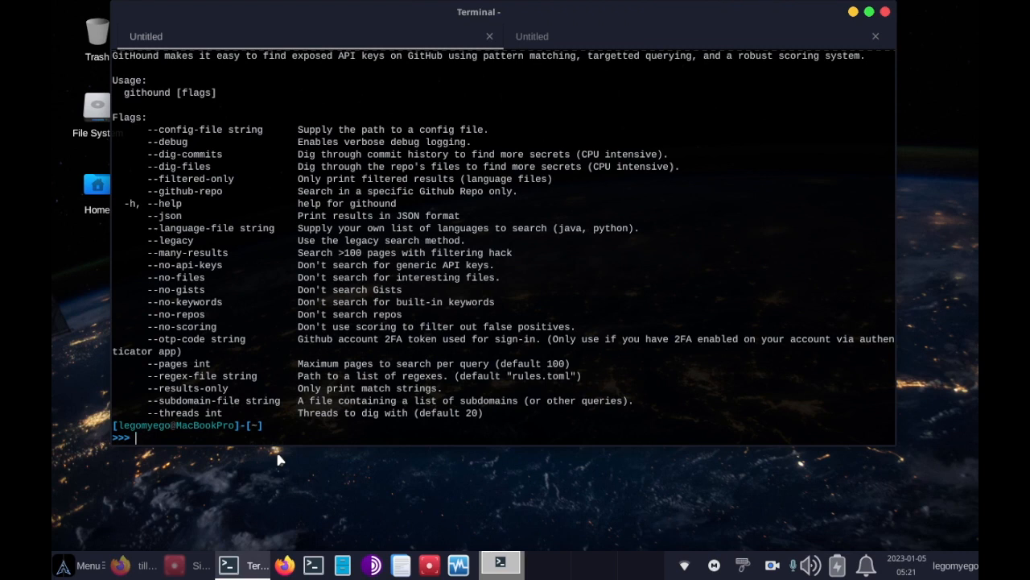
# Change to /bin, run ls | grep config.yml, and select the config.yml match.
pyautogui.write('cd')
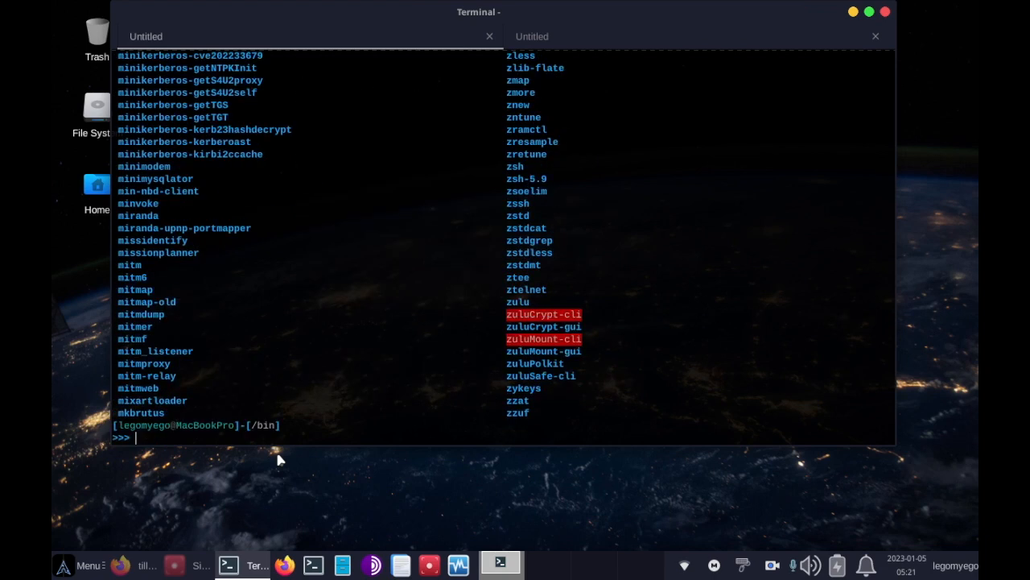
pyautogui.write('cd /bin')
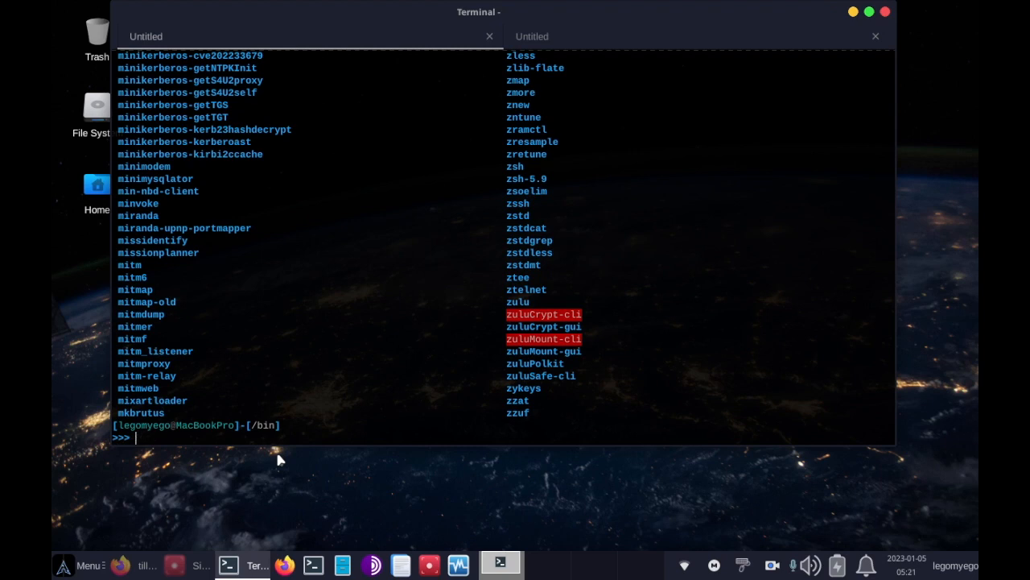
pyautogui.write('ls')
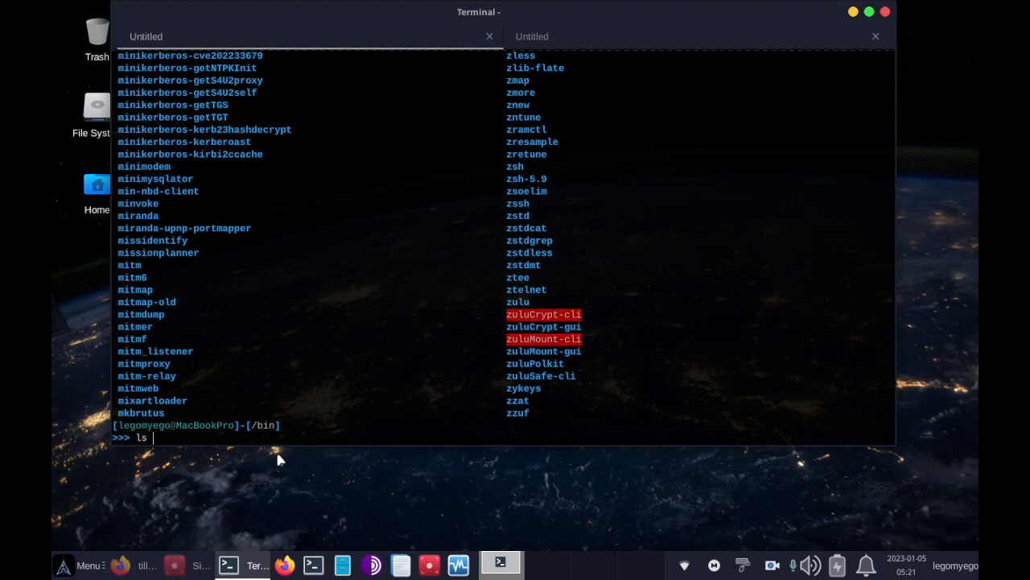
pyautogui.write('| grep')
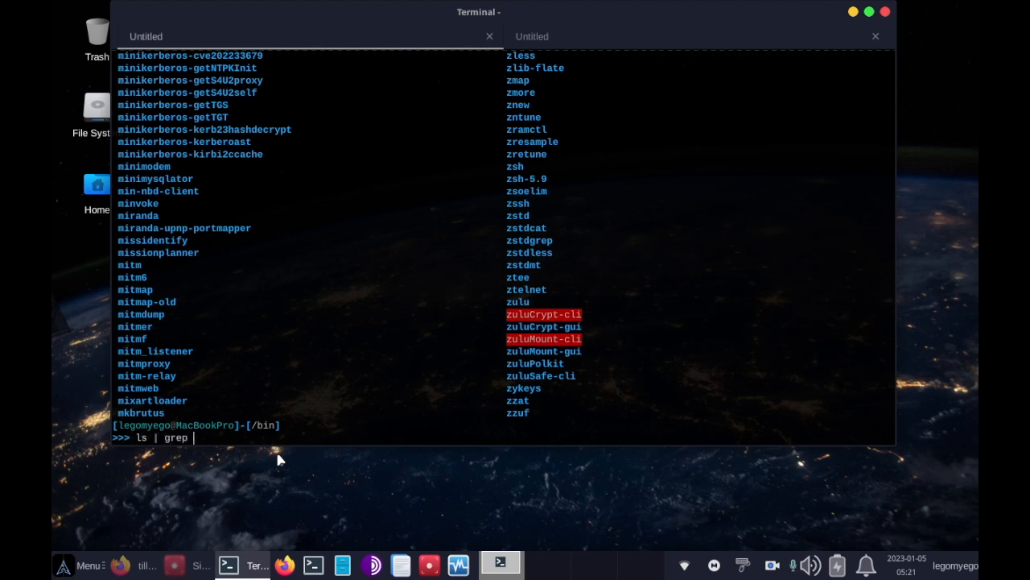
pyautogui.write('config.yml')
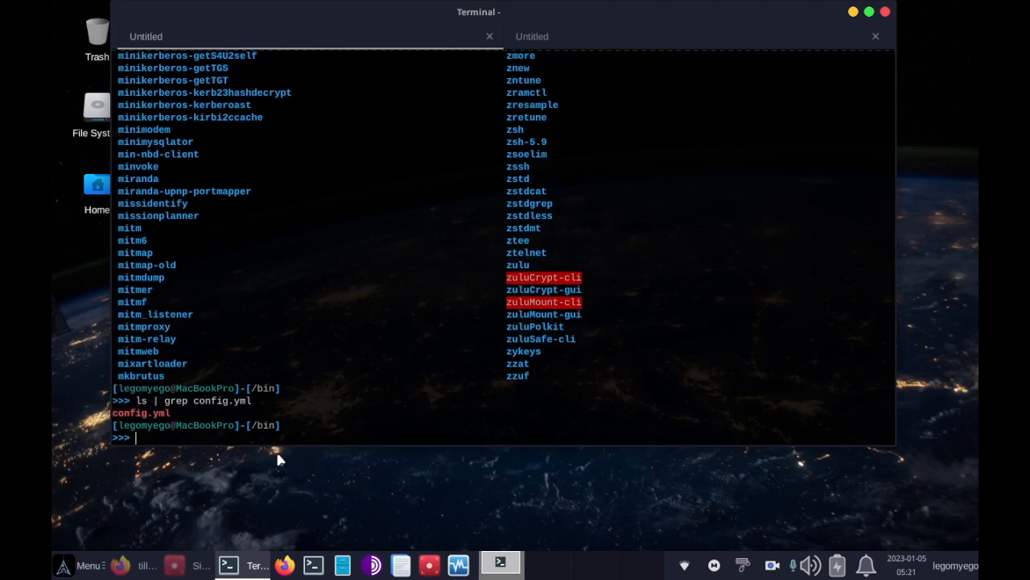
pyautogui.doubleClick(142, 413)
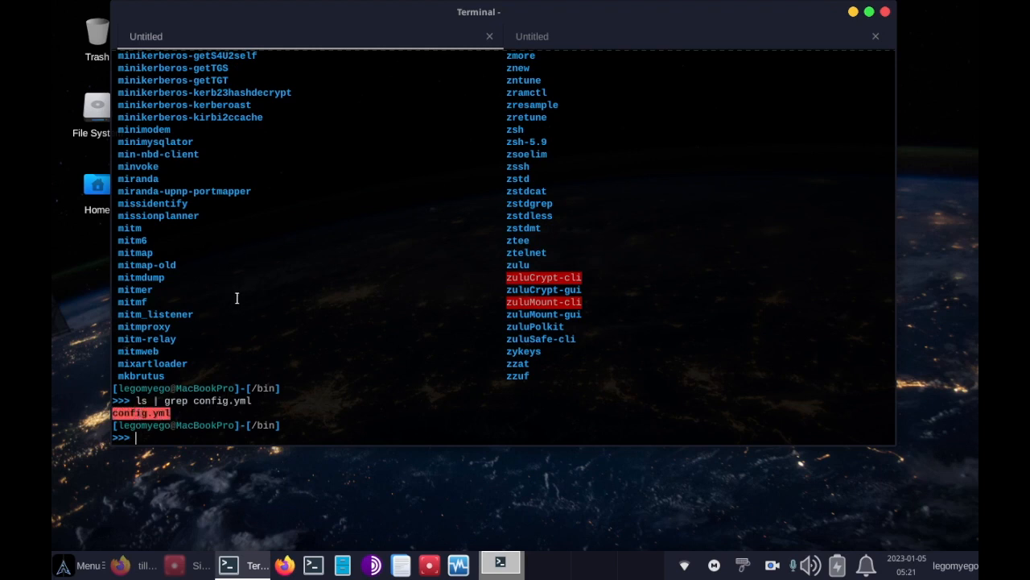
pyautogui.moveTo(192, 453)
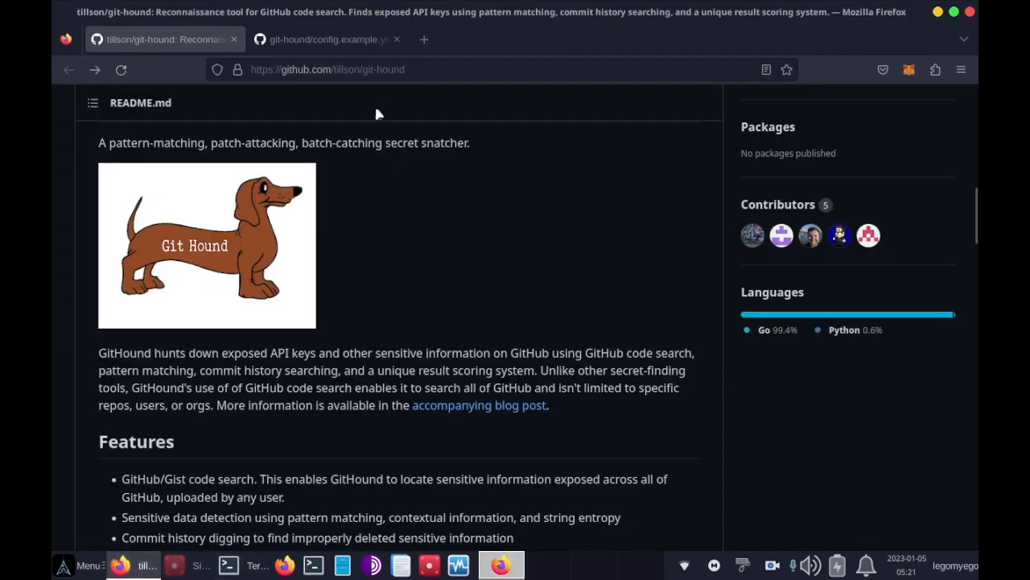
# View config.example.yml on GitHub and highlight its username and password fields.
pyautogui.click(328, 39)
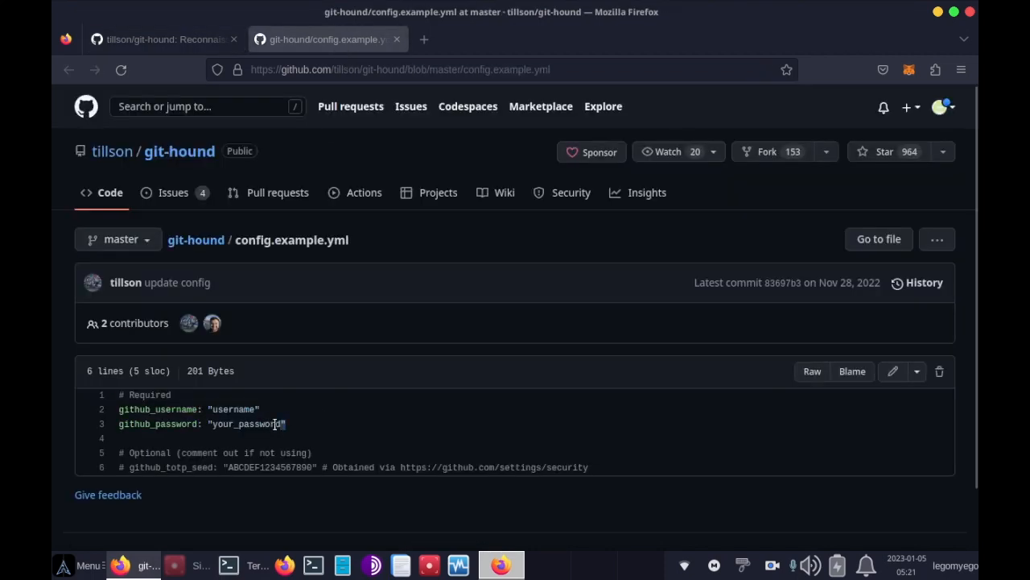
pyautogui.moveTo(181, 420)
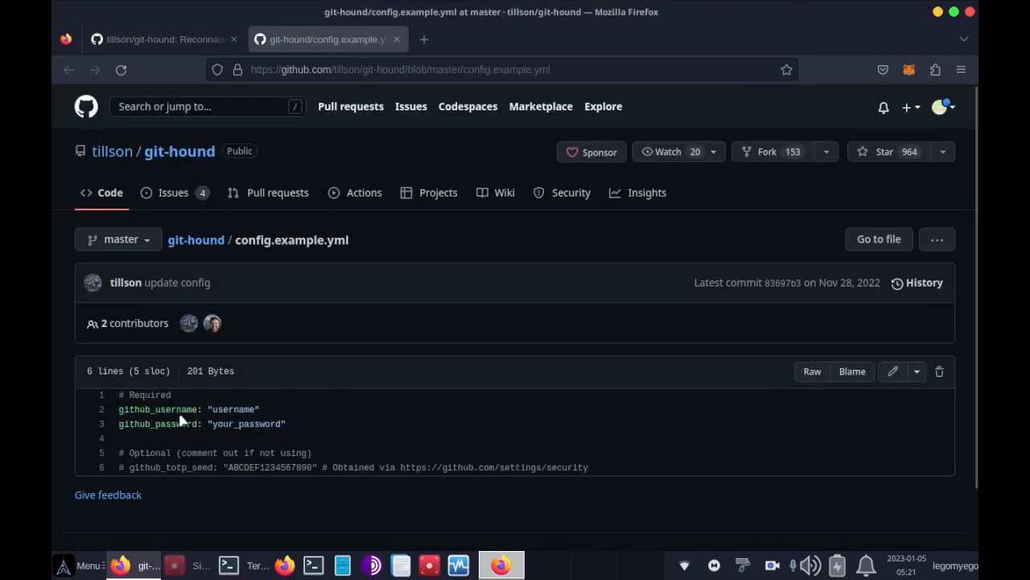
pyautogui.moveTo(119, 409); pyautogui.dragTo(286, 423)
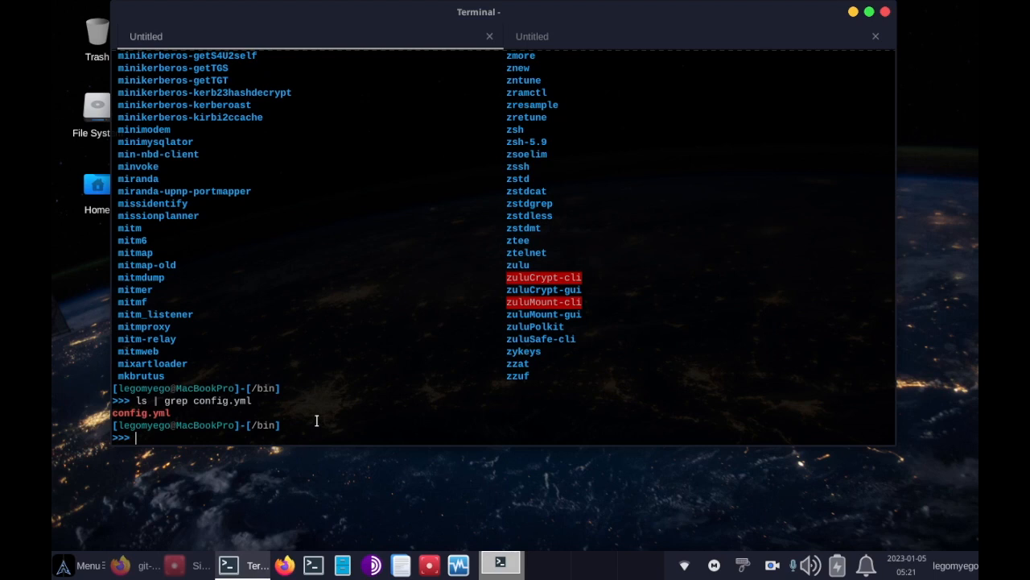
pyautogui.moveTo(252, 322)
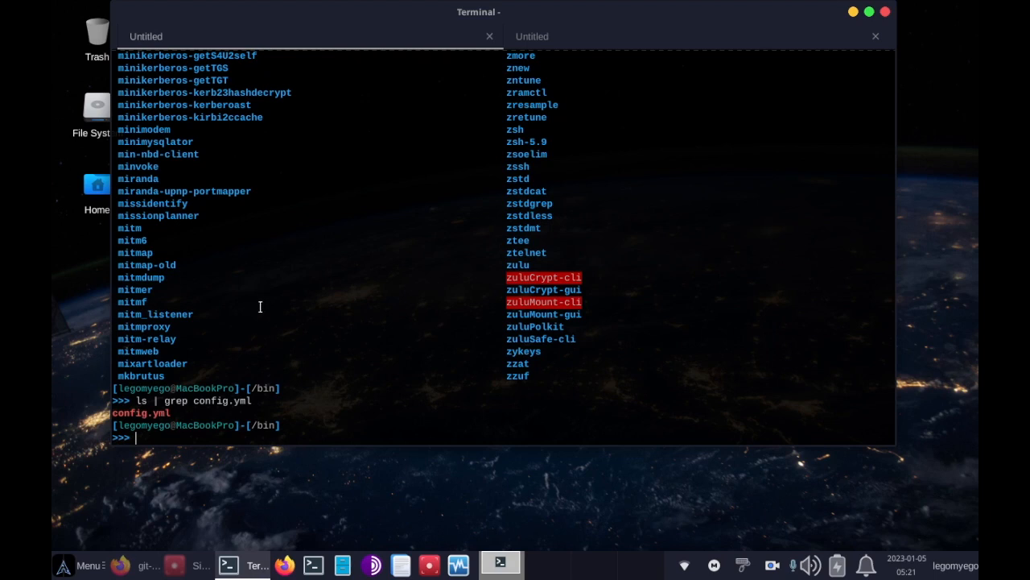
# Type the command git-hound --subdomain-file subdomains.txt at the /bin prompt.
pyautogui.write('g')
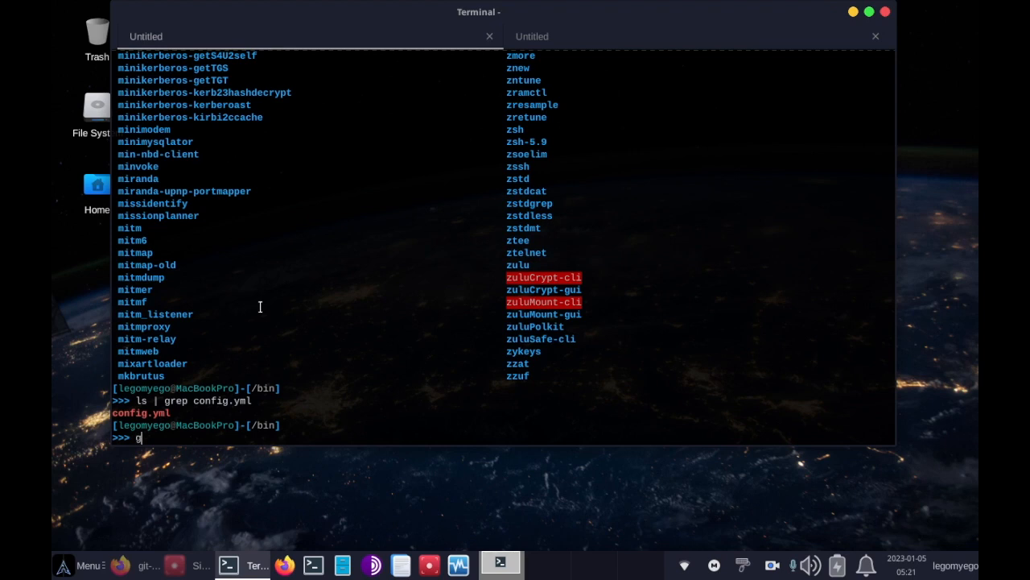
pyautogui.write('it')
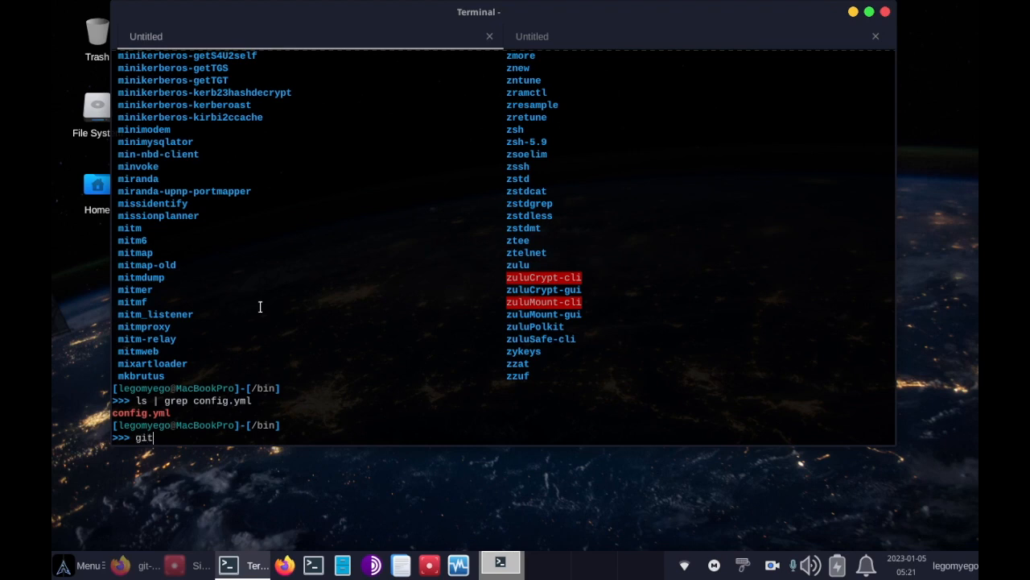
pyautogui.write('-hound')
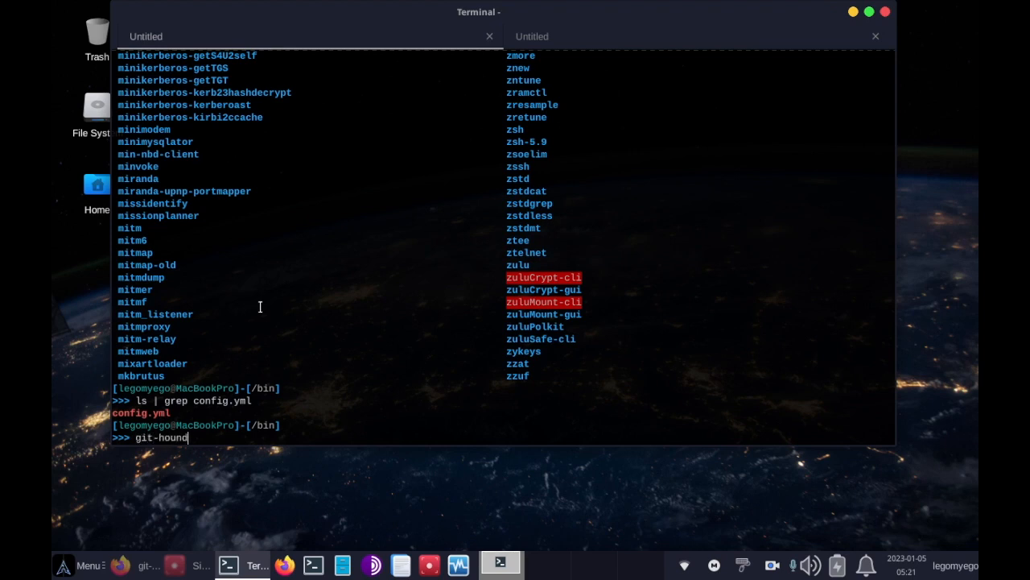
pyautogui.write('--')
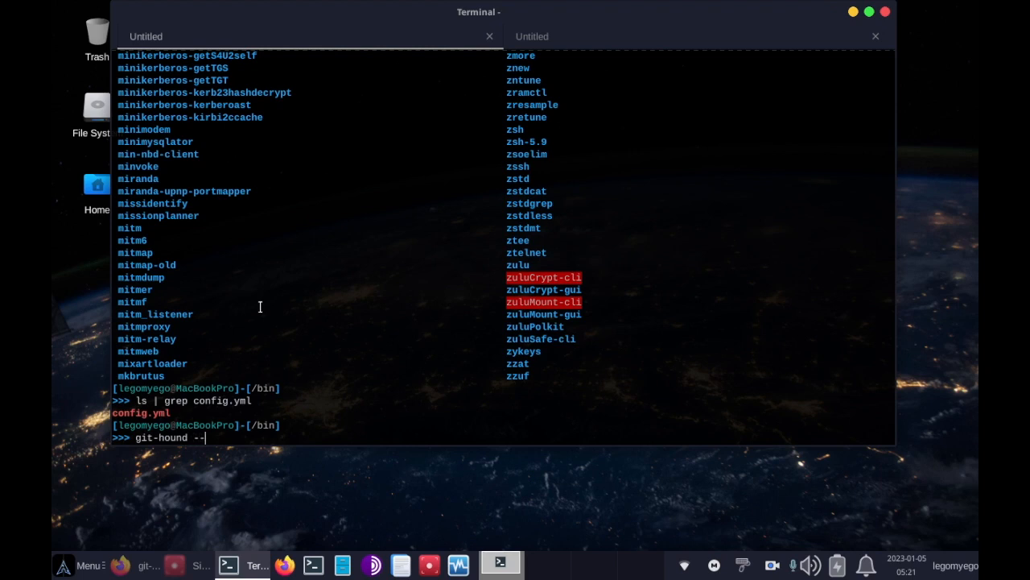
pyautogui.write('subdoma')
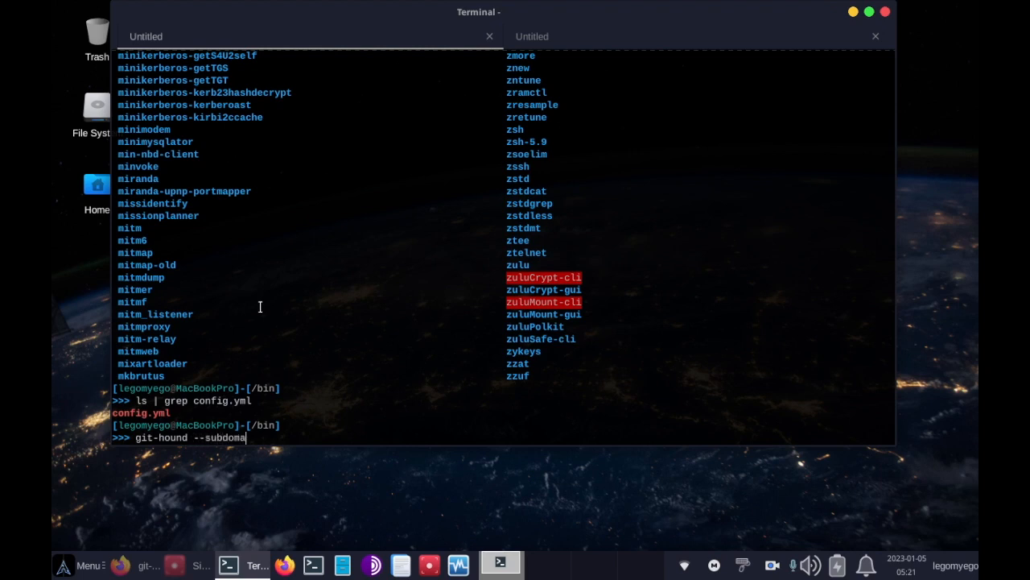
pyautogui.write('in-fil')
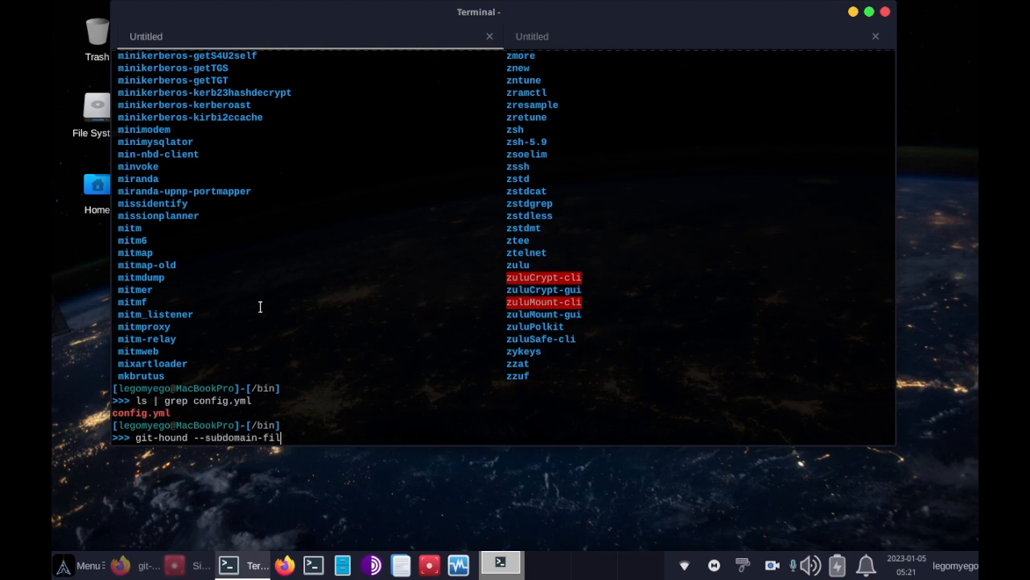
pyautogui.write('e sub')
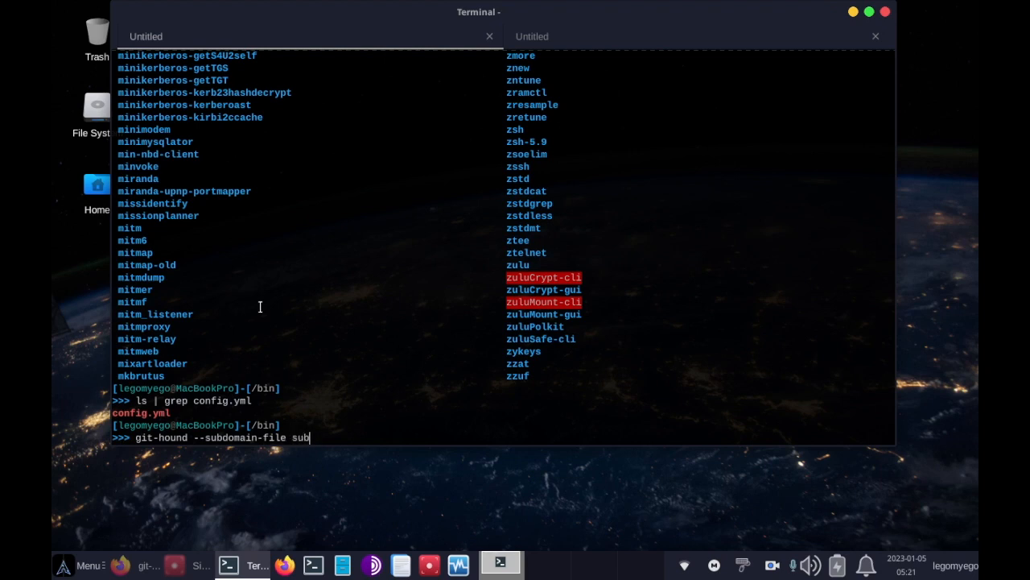
pyautogui.write('domain')
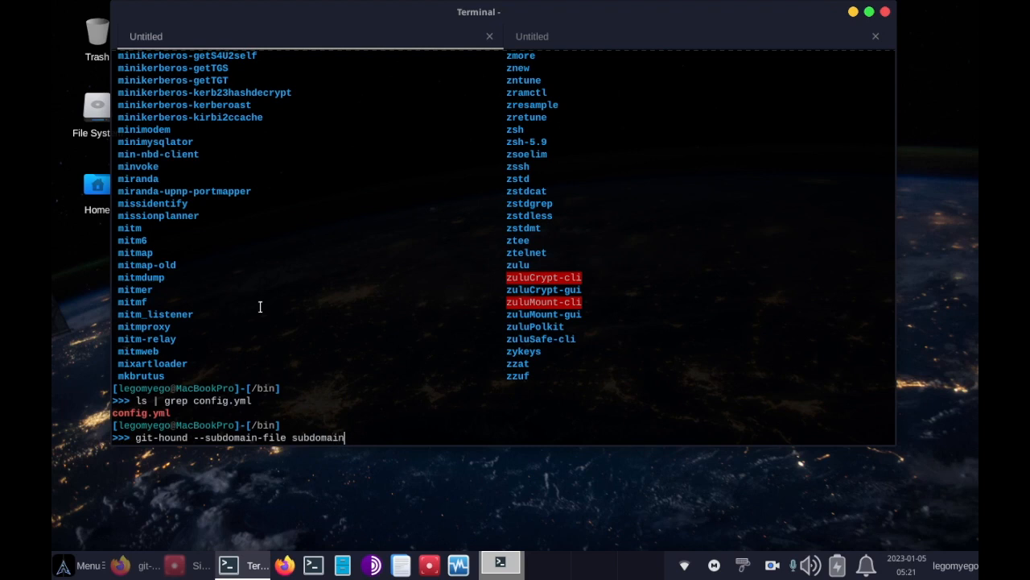
pyautogui.write('s.txt')
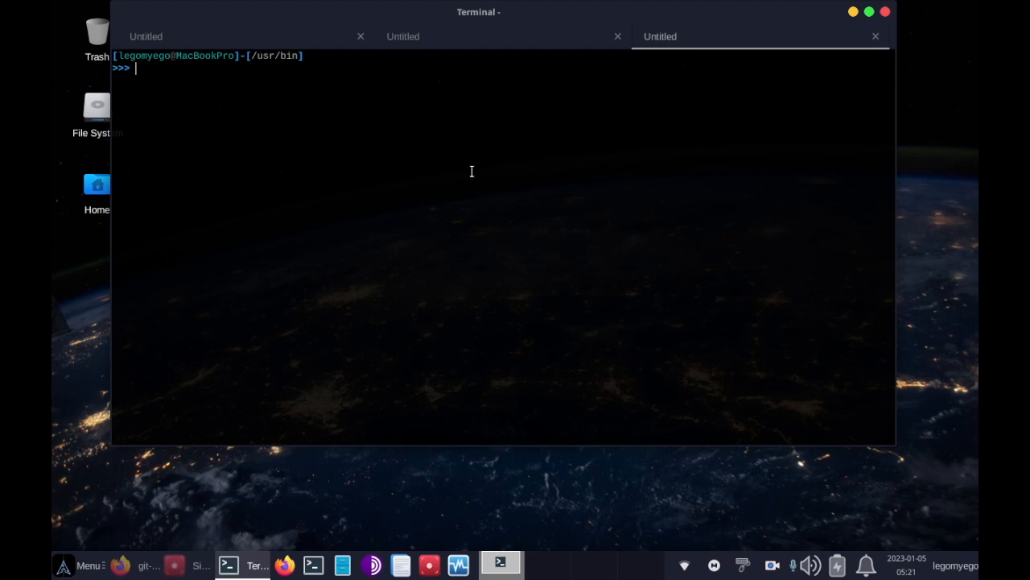
# Locate subdomains.txt with ls | grep domains, then view it with nano.
pyautogui.write('ls')
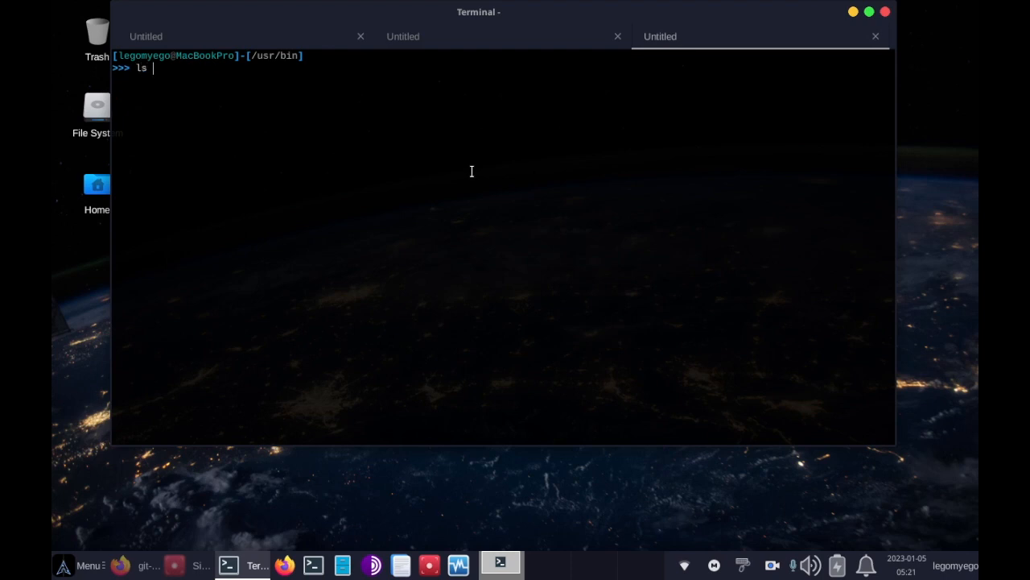
pyautogui.write('|')
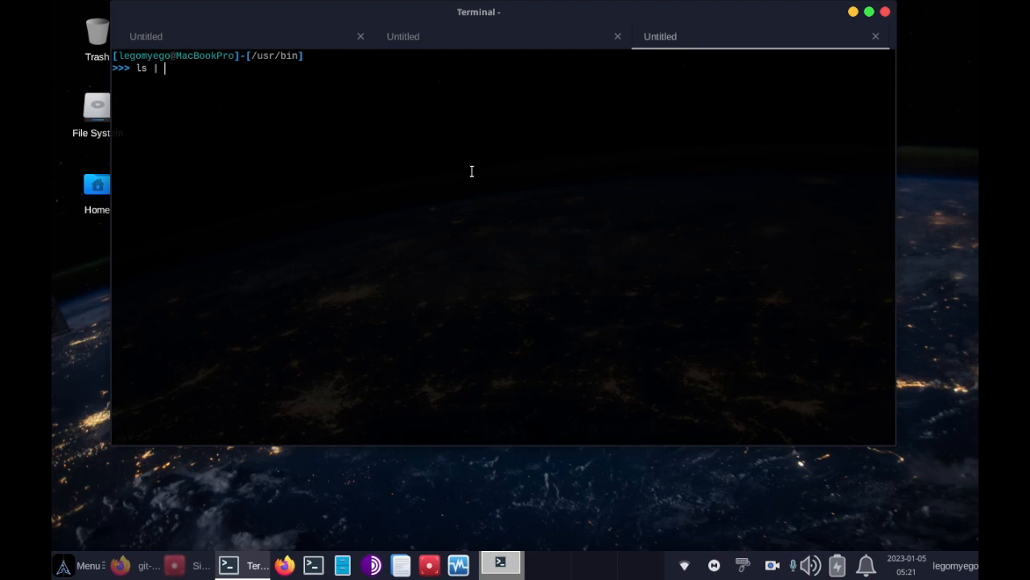
pyautogui.write('grep sub')
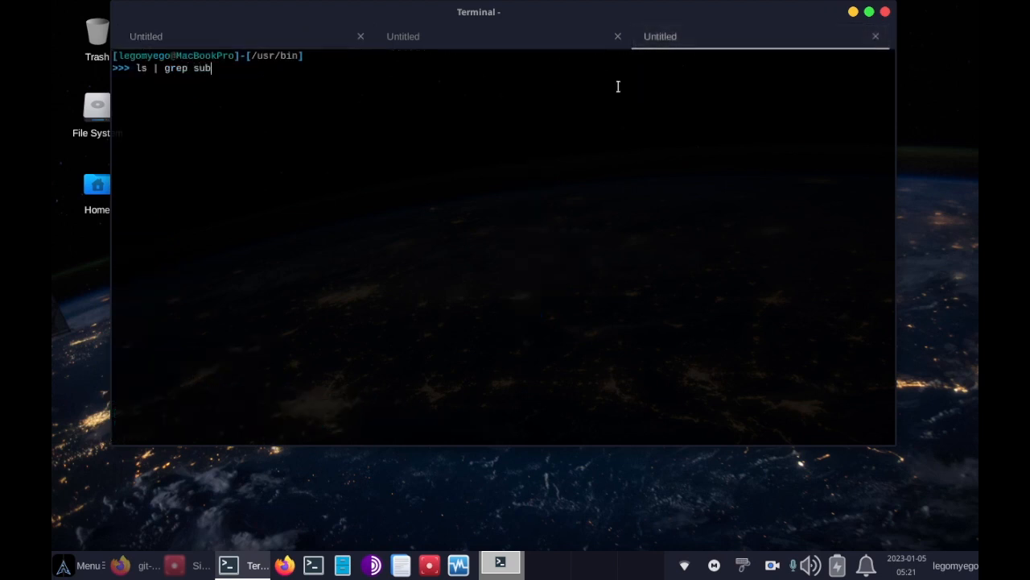
pyautogui.write('domains')
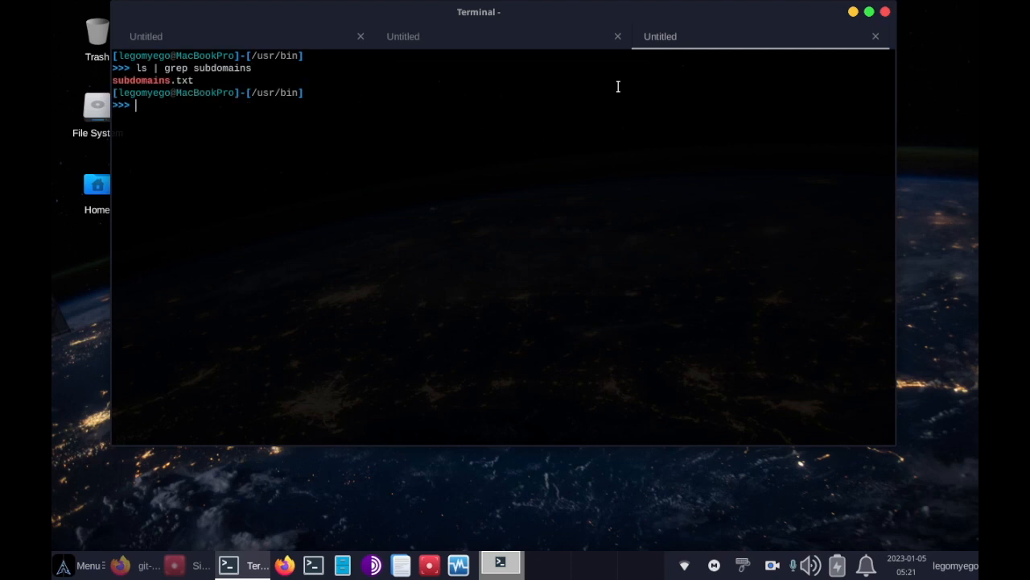
pyautogui.write('nano su')
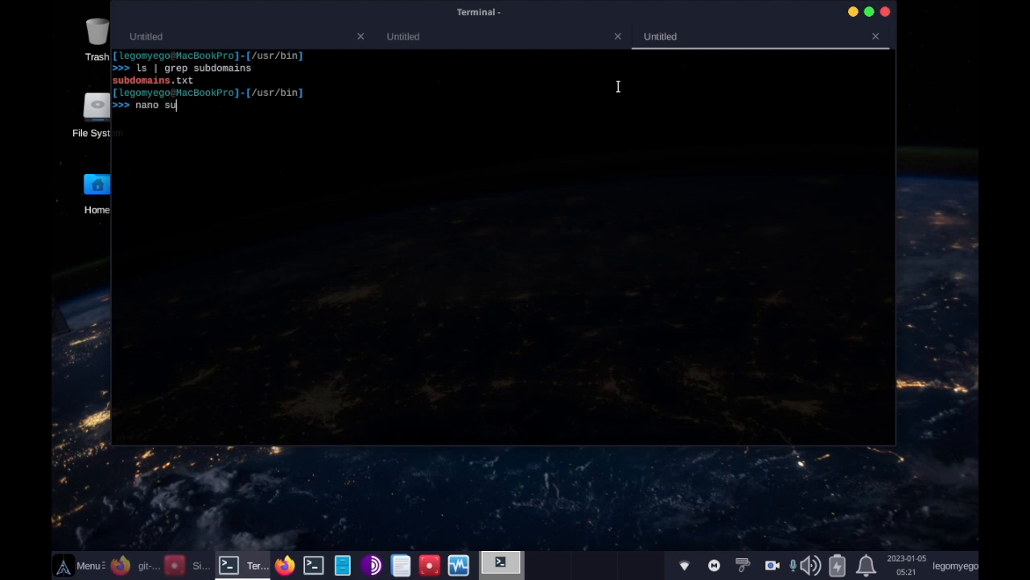
pyautogui.write('bdomains.')
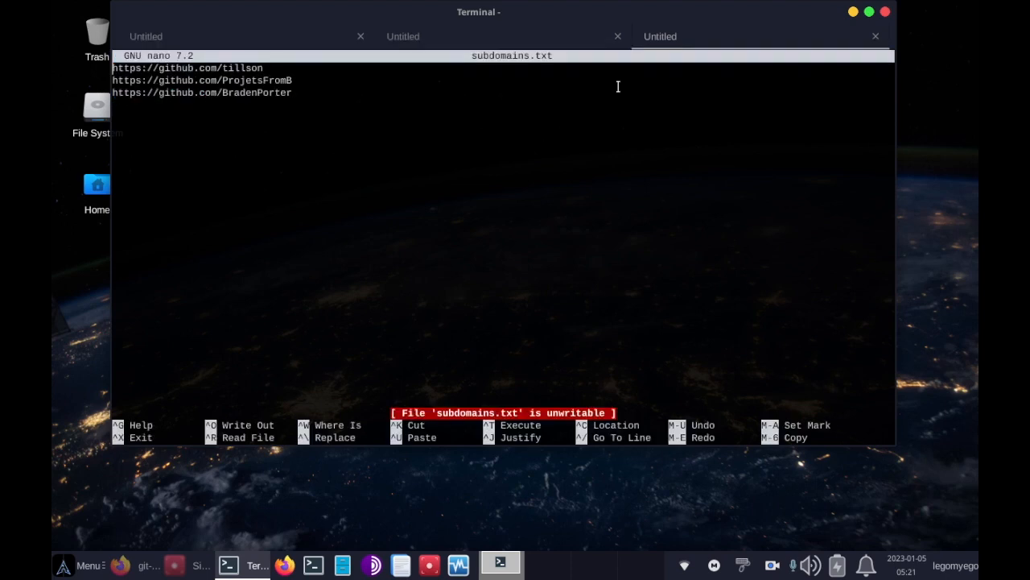
pyautogui.moveTo(307, 103)
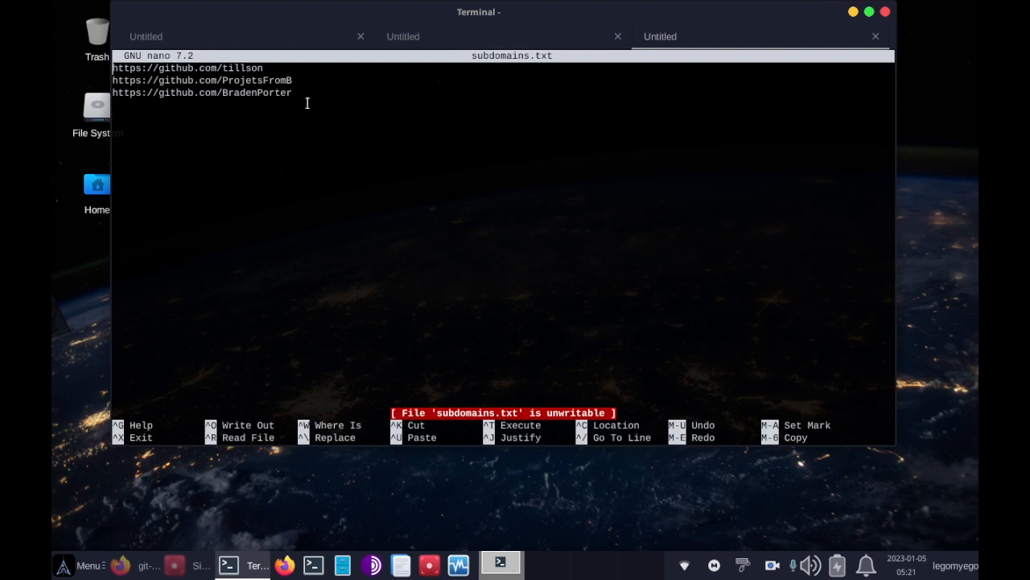
pyautogui.moveTo(204, 123)
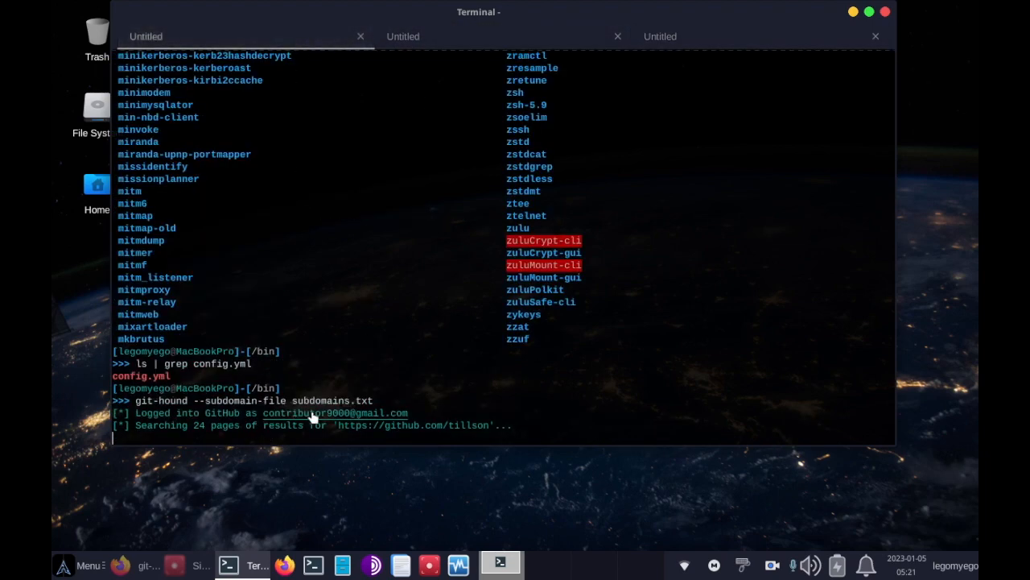
pyautogui.doubleClick(329, 400)
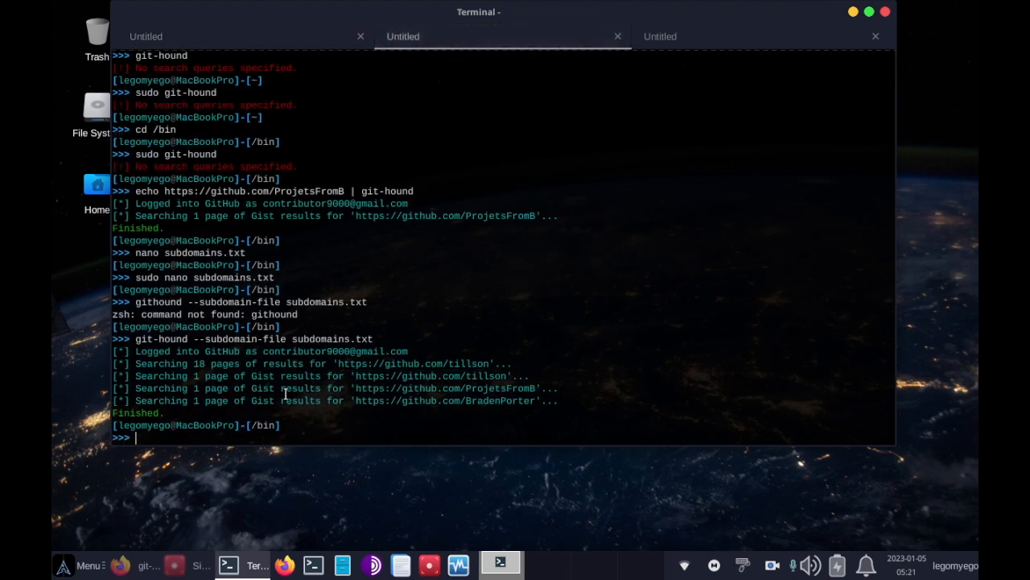
pyautogui.moveTo(113, 351); pyautogui.dragTo(282, 437)
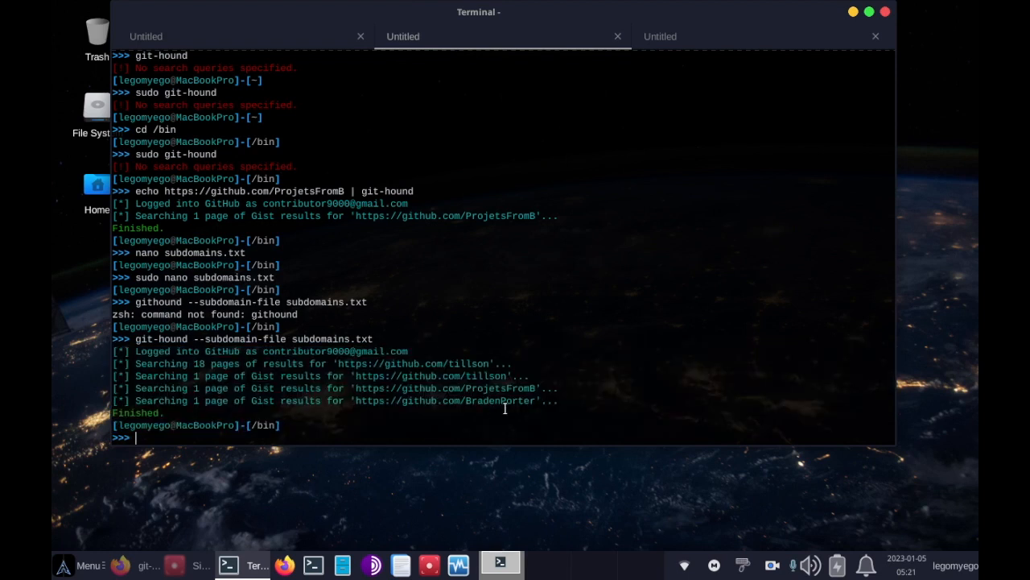
pyautogui.moveTo(491, 403)
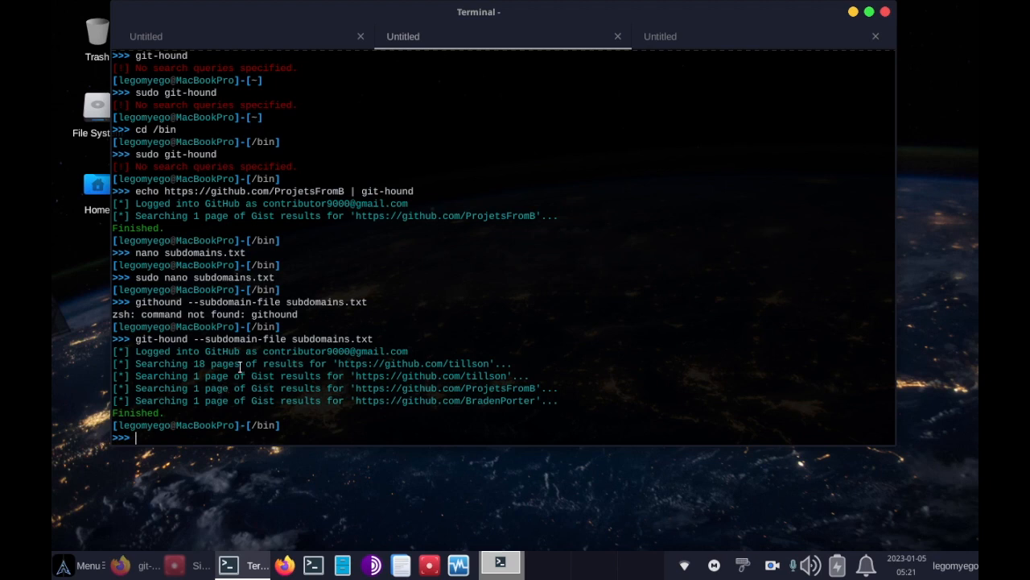
pyautogui.moveTo(204, 389)
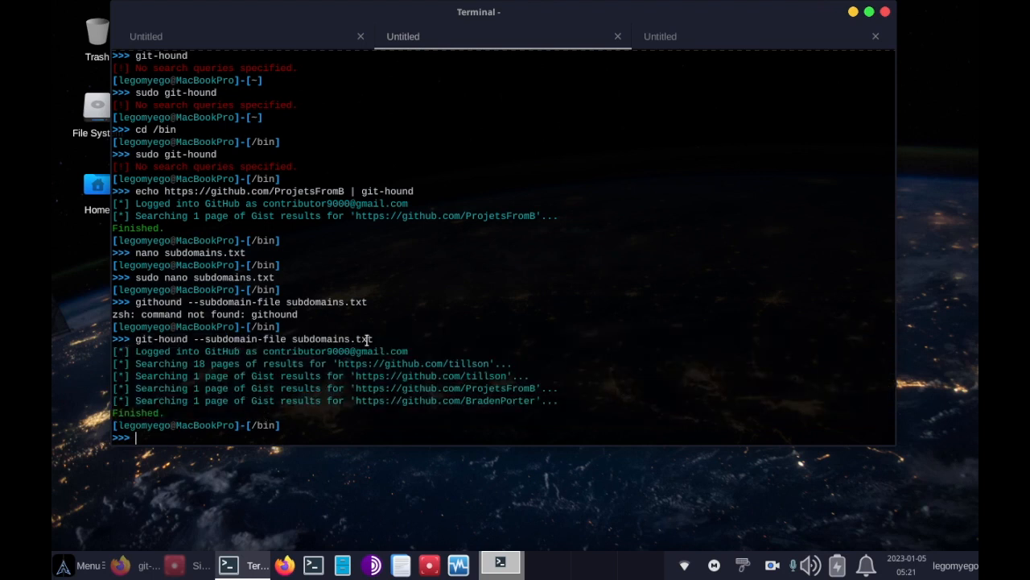
pyautogui.moveTo(323, 158)
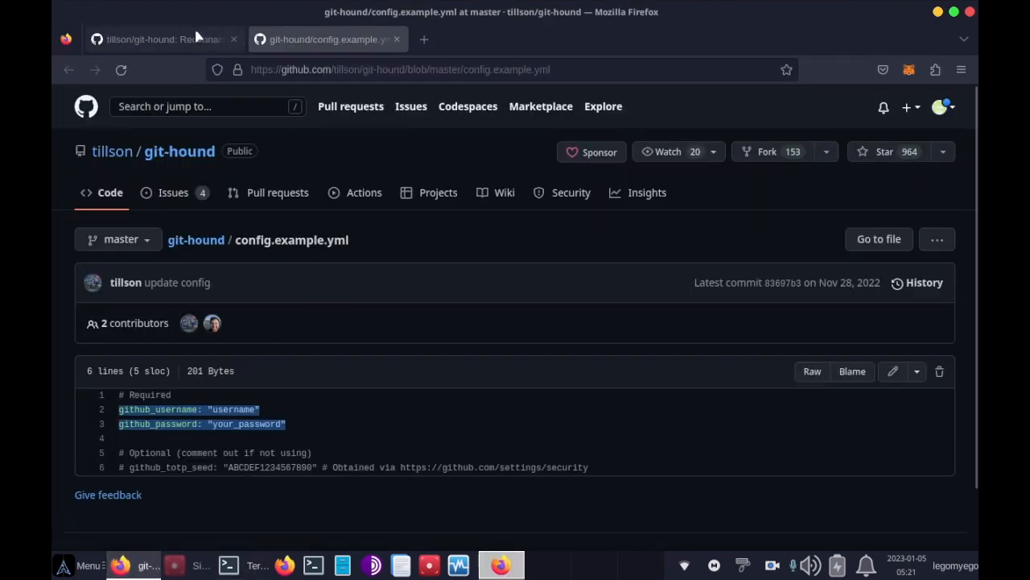
# Scroll through the git-hound README's Usage and Use cases, including the bug bounty command.
pyautogui.click(165, 39)
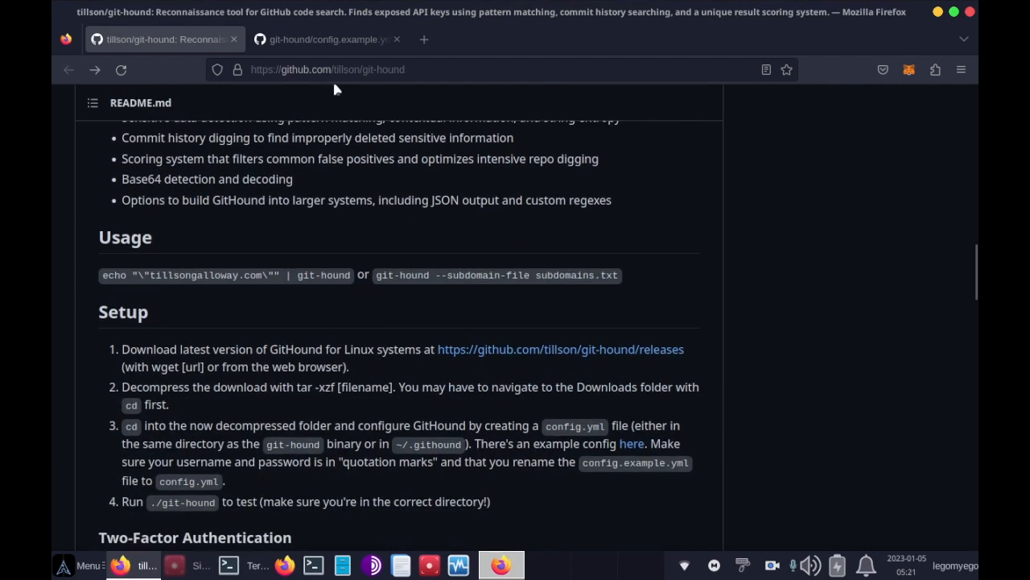
pyautogui.moveTo(370, 87)
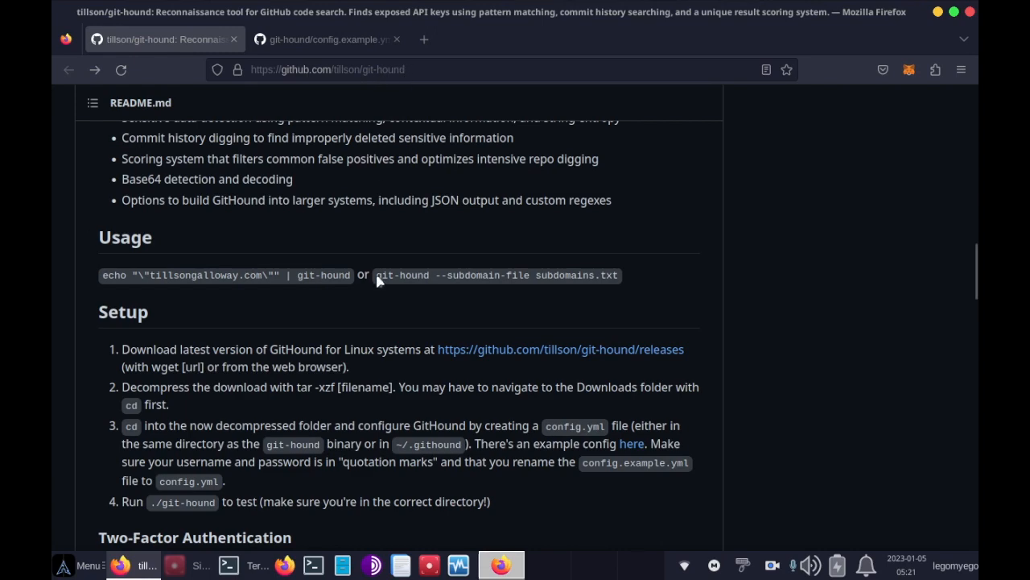
pyautogui.scroll(-3)
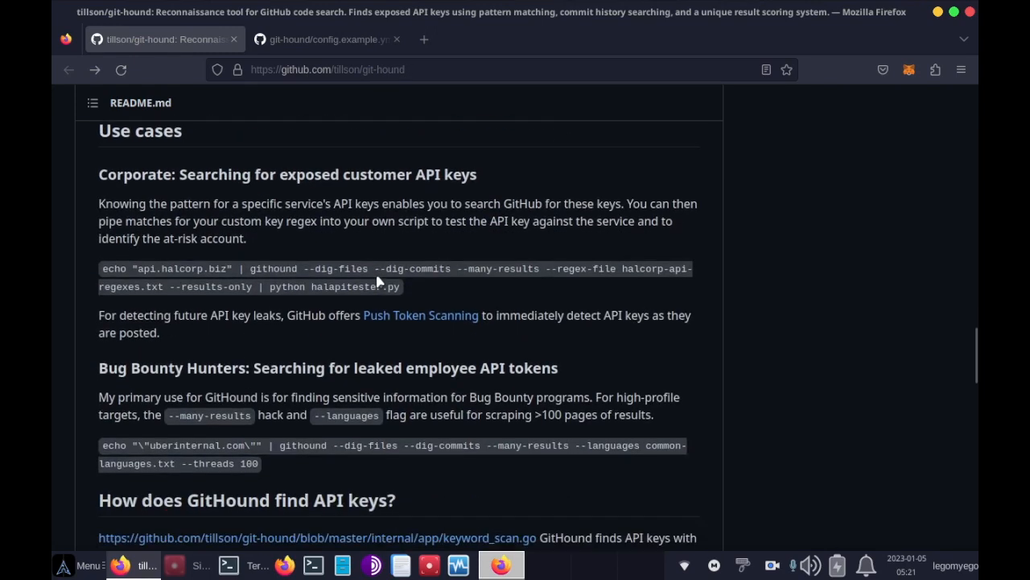
pyautogui.scroll(-3)
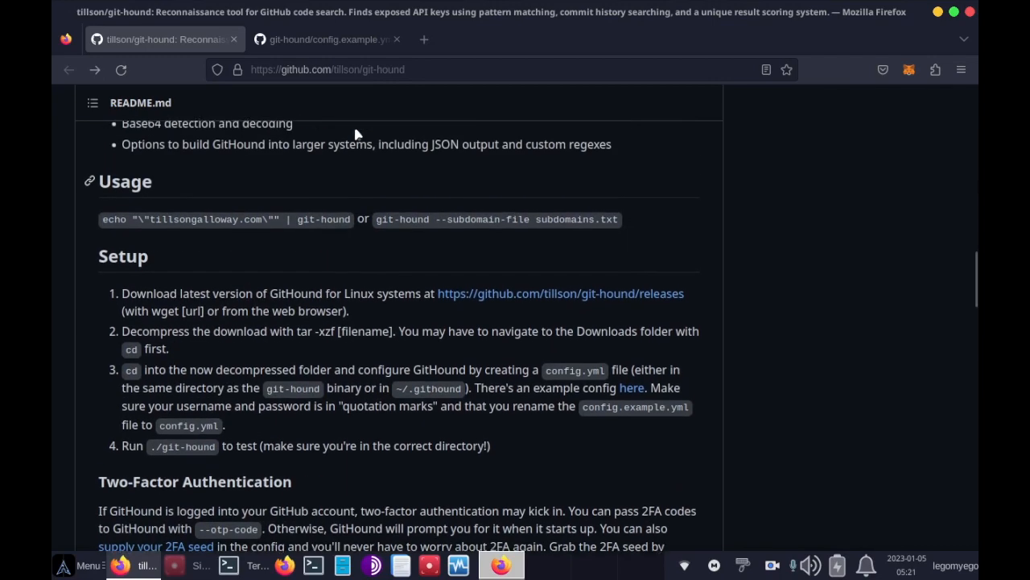
pyautogui.scroll(-3)
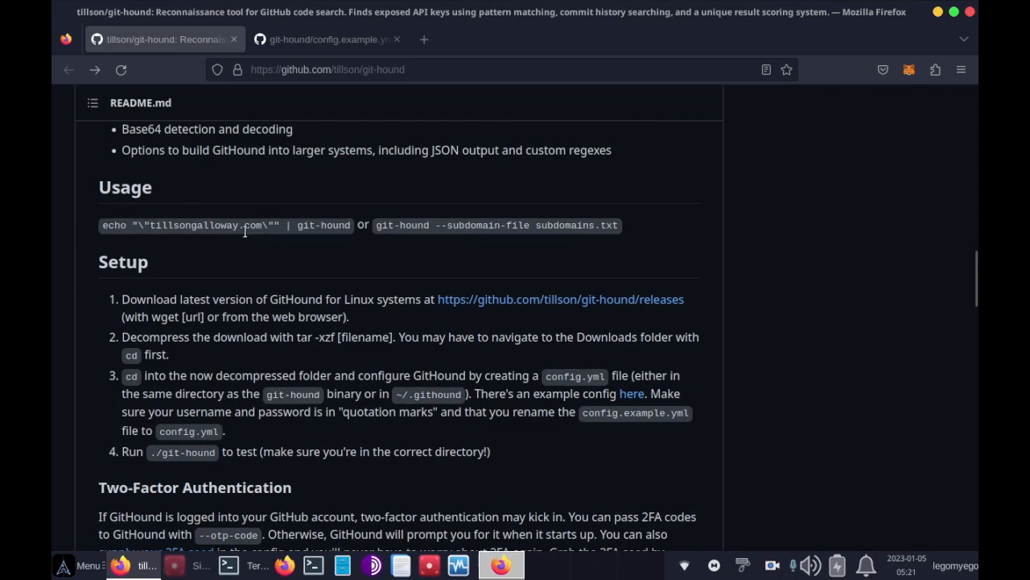
pyautogui.moveTo(322, 228)
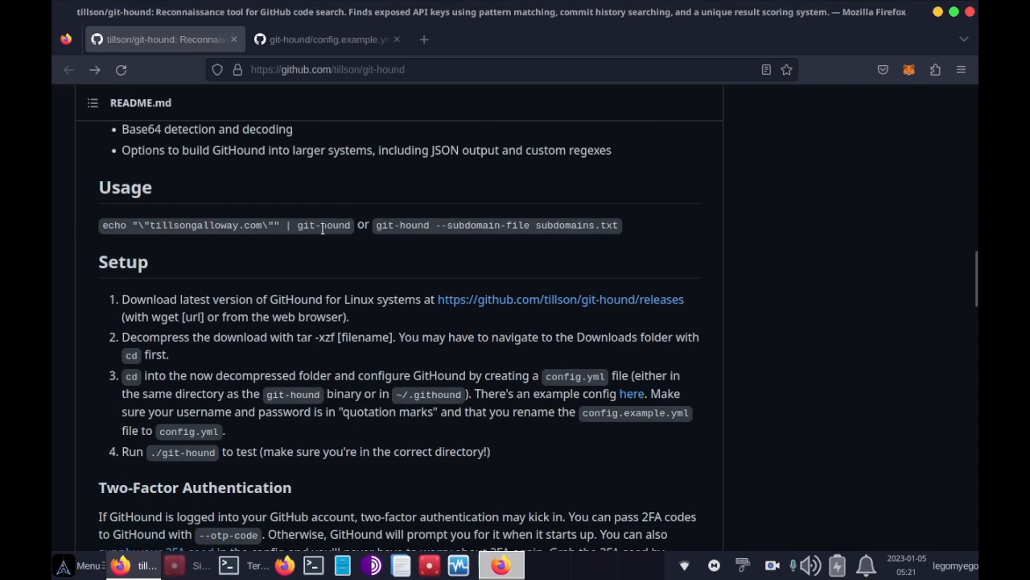
pyautogui.scroll(-3)
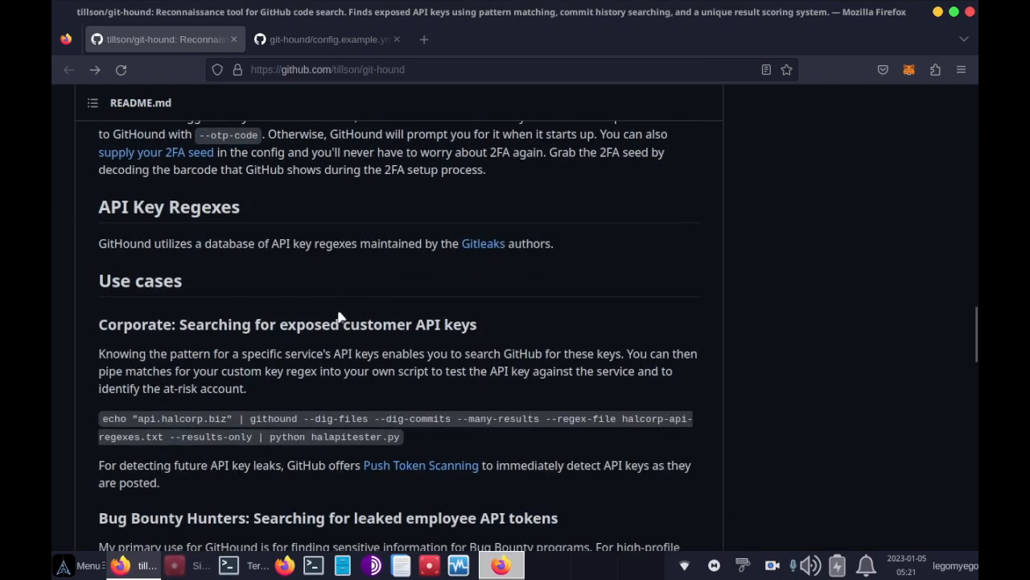
pyautogui.scroll(-3)
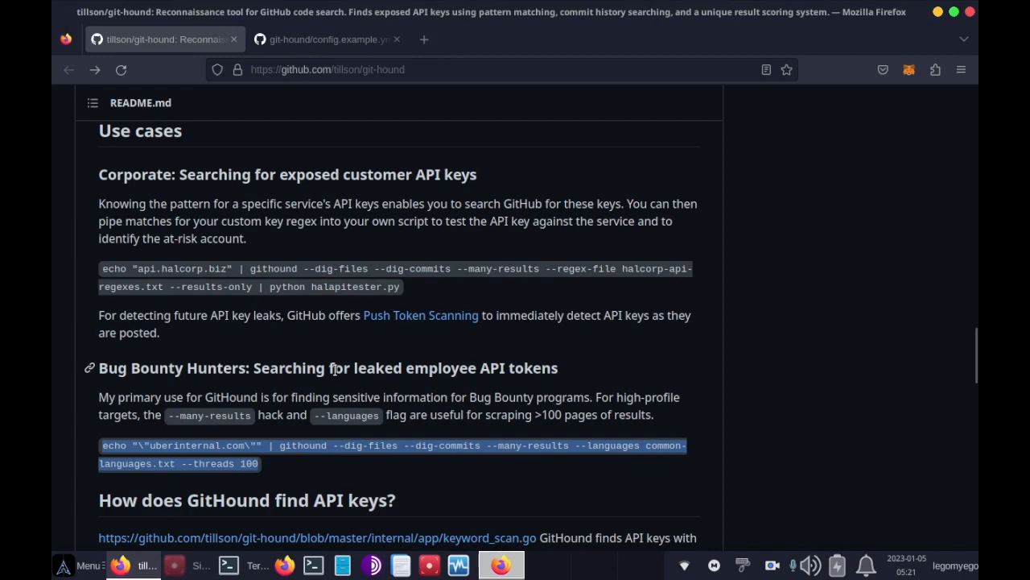
pyautogui.moveTo(303, 354)
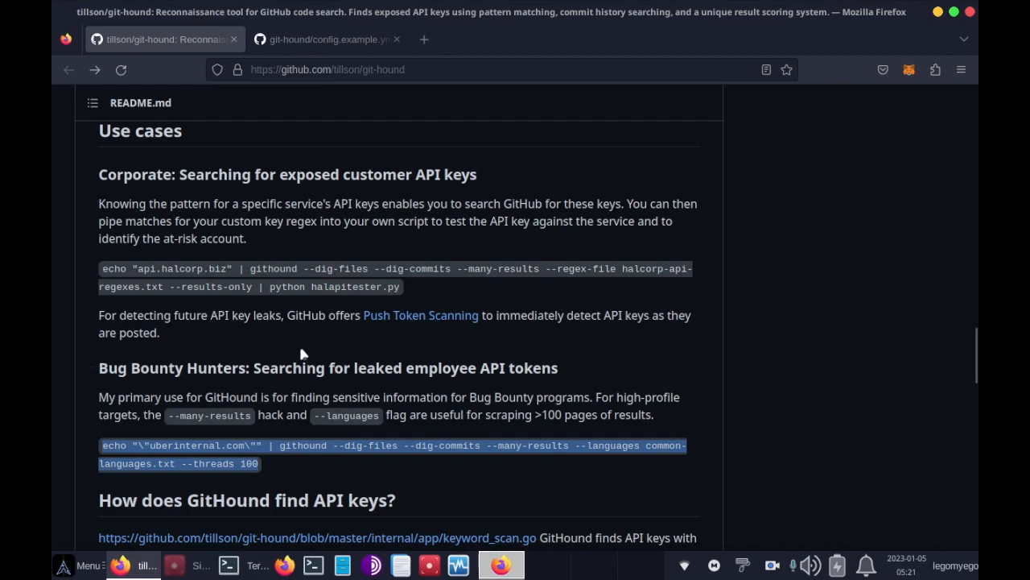